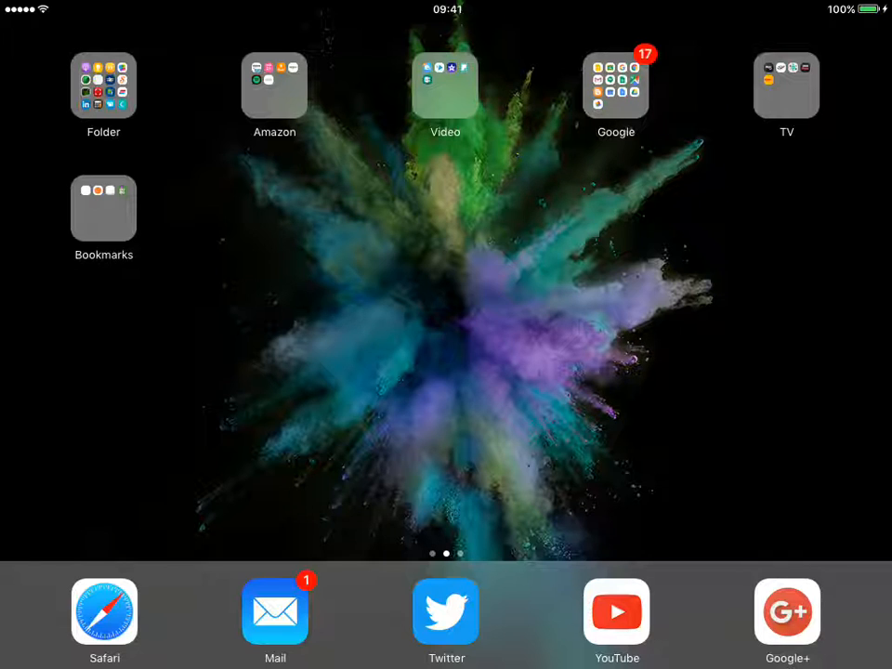
Step: Launch Snapguide from the Folder app group on the home screen
click(104, 86)
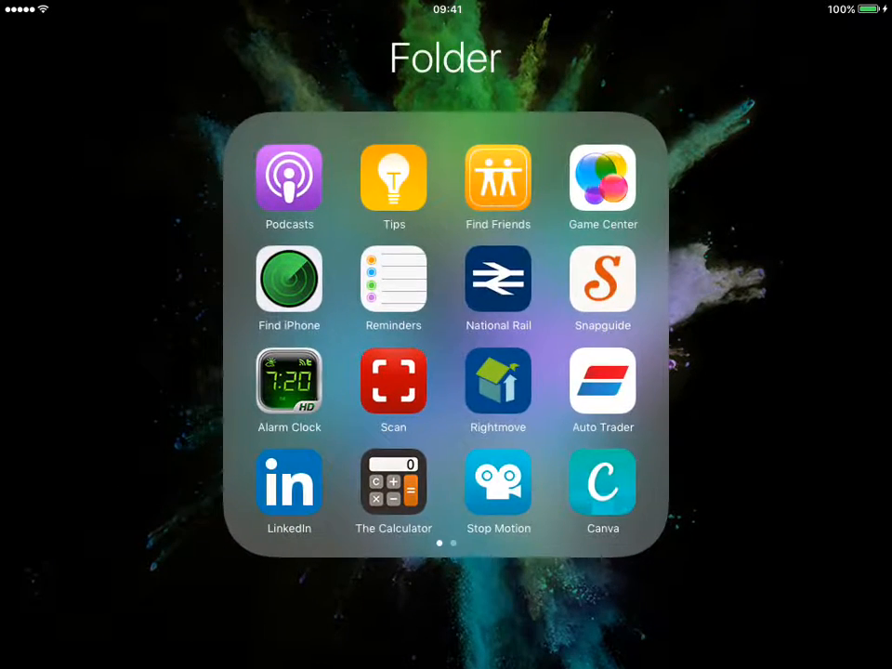
click(602, 279)
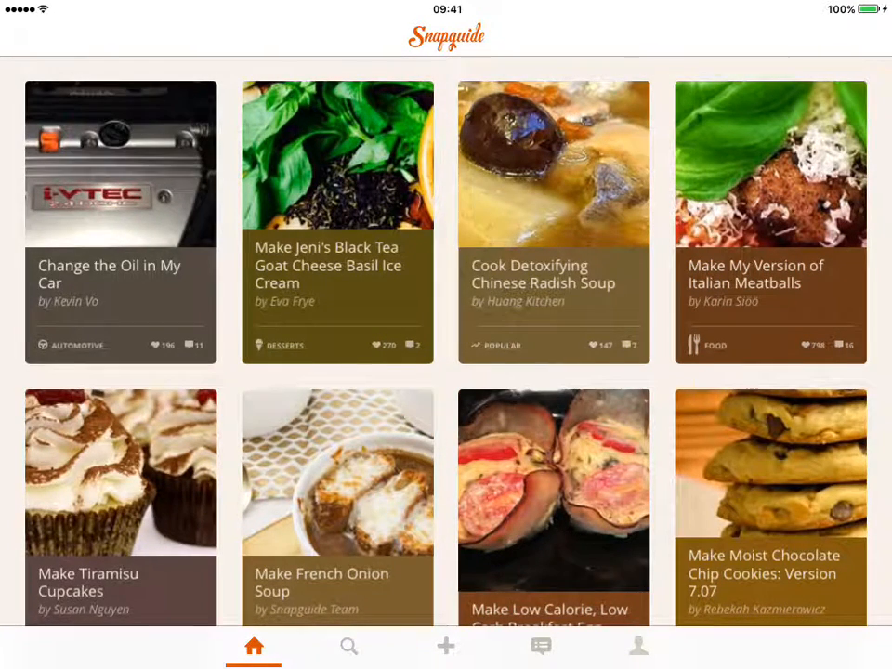
scroll(down, 3)
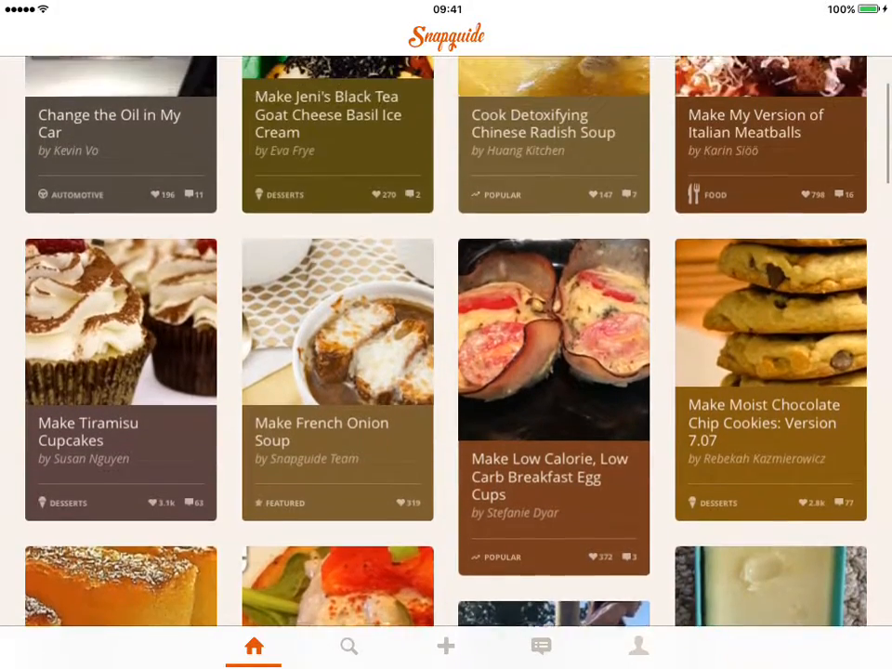
scroll(down, 3)
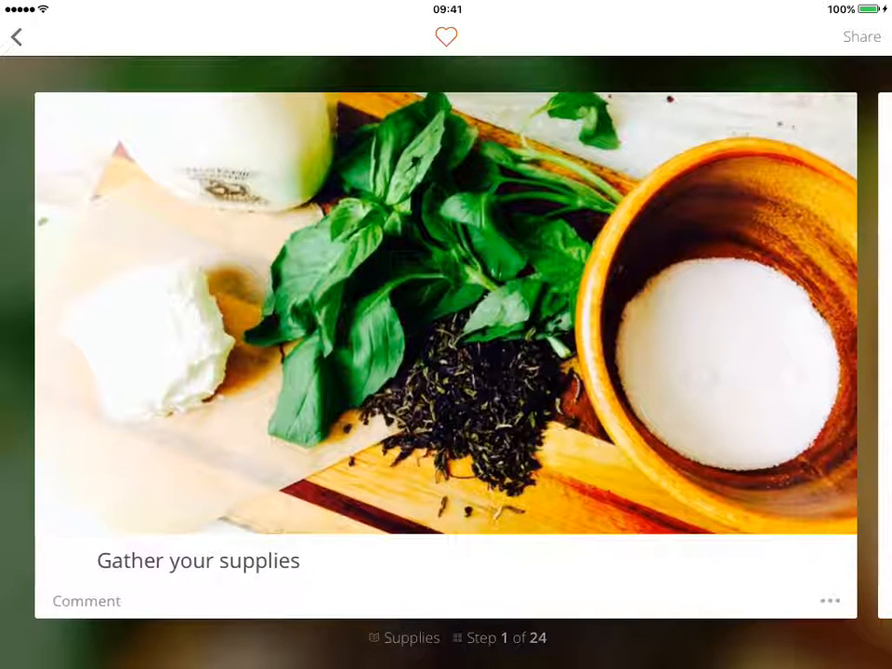
scroll(left, 3)
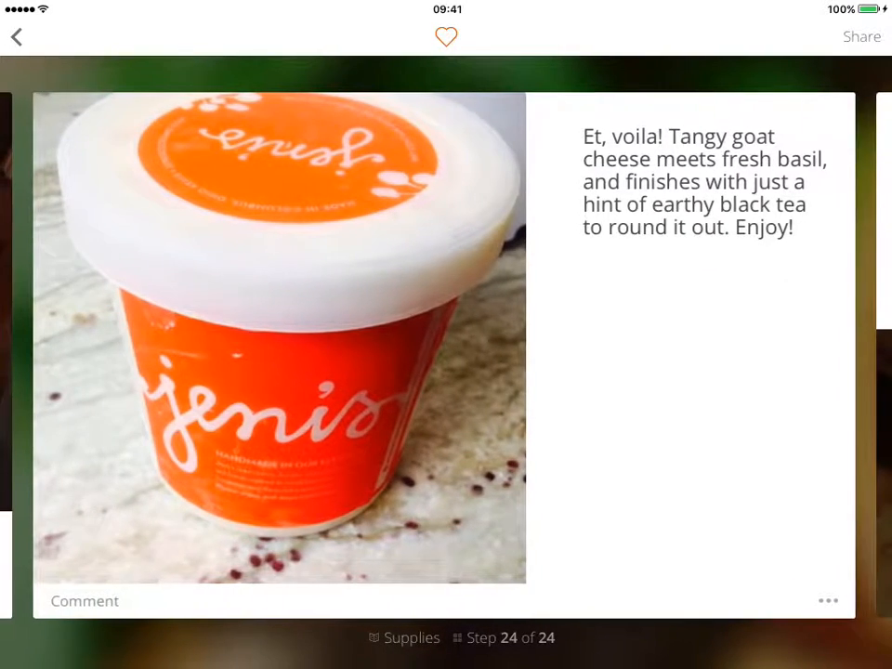
scroll(left, 3)
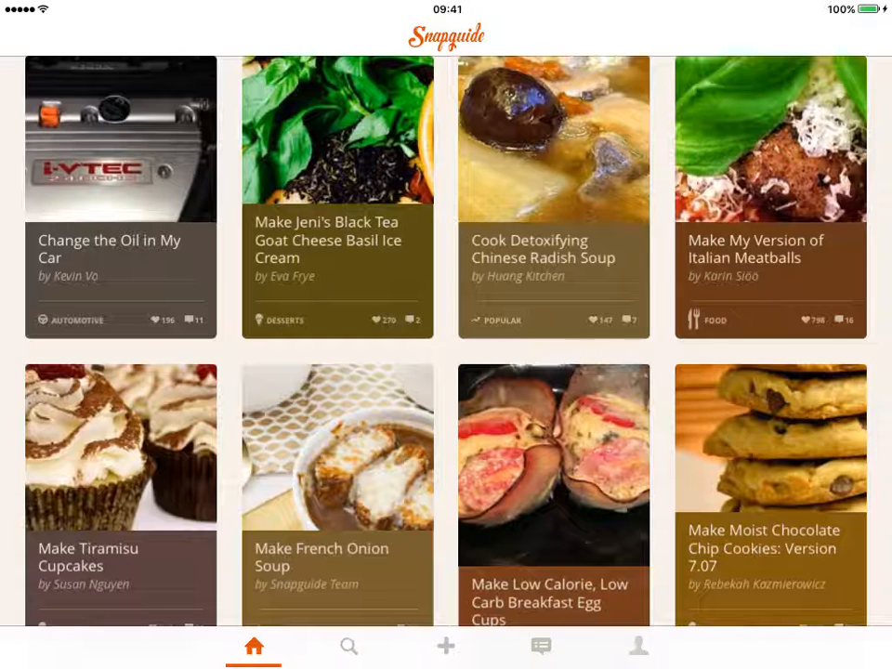
Step: Create a new guide titled 'How to make stuff' and enter its editor
click(446, 647)
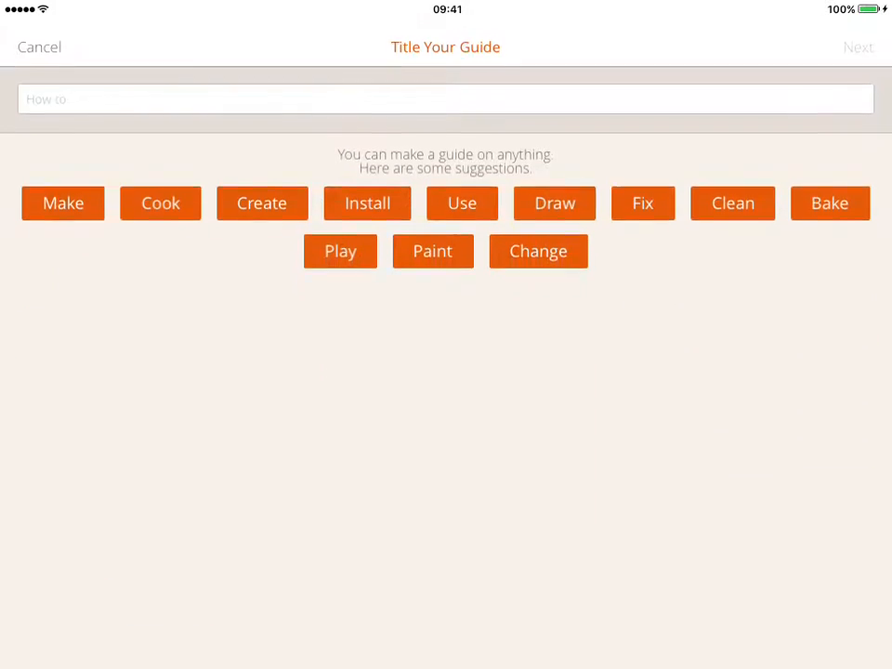
click(446, 99)
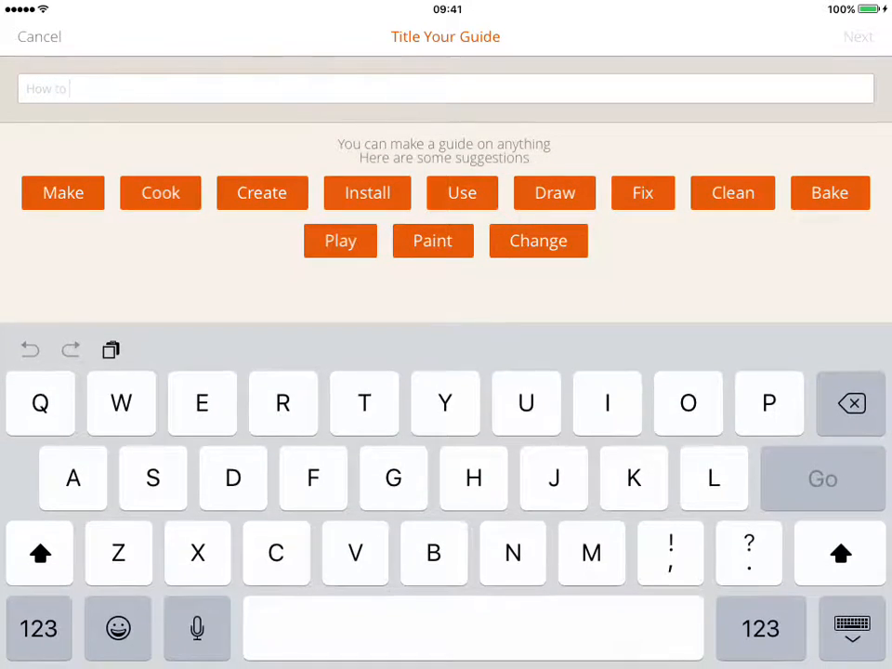
click(64, 192)
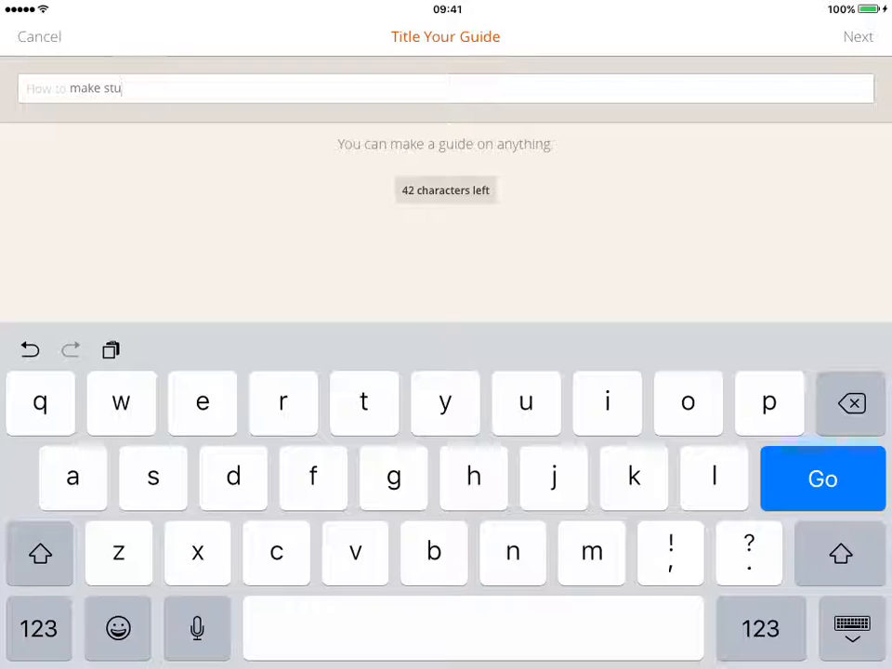
text(ff)
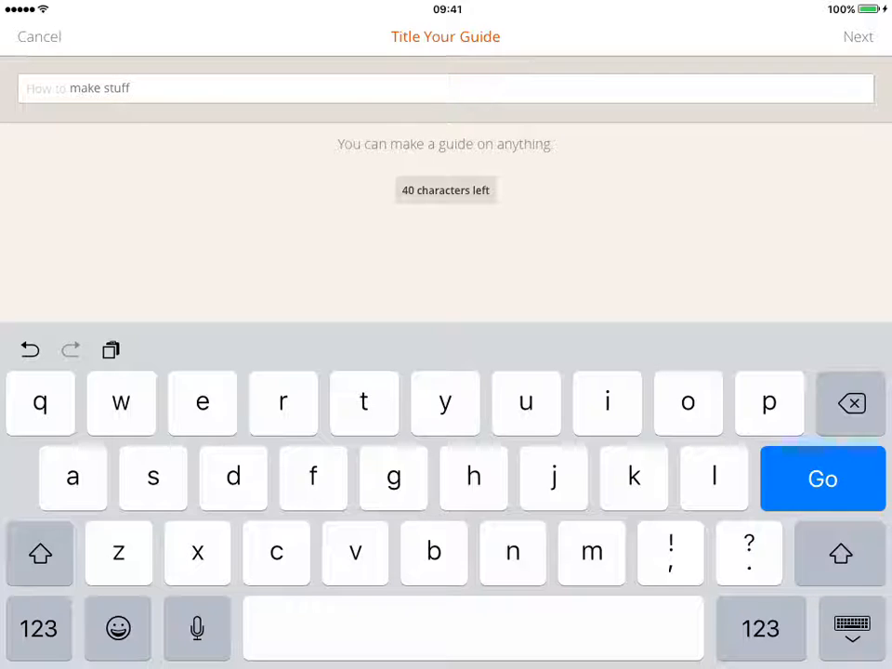
click(39, 37)
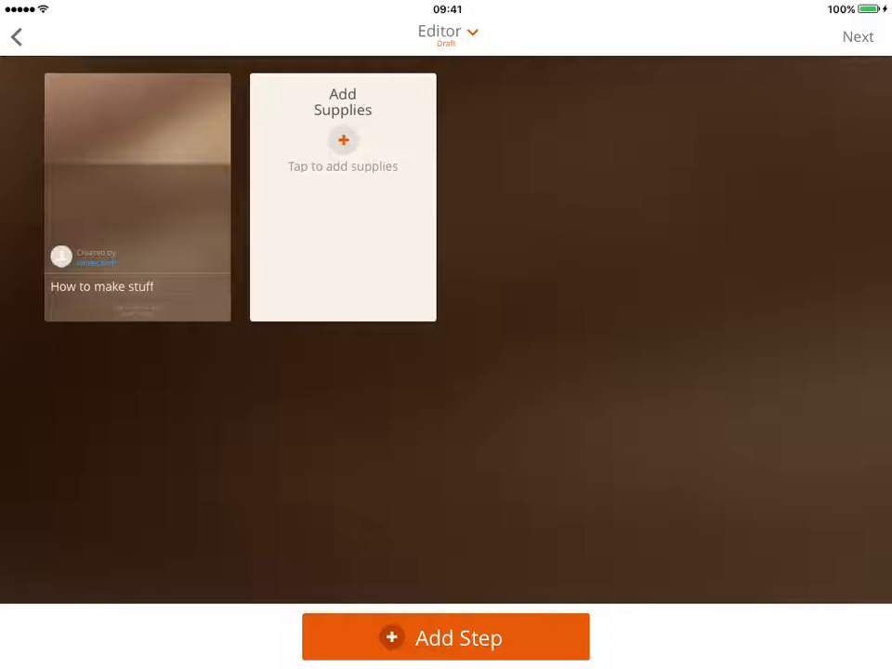
Step: Add the supplies '1thing' and '2 things' to the guide's supply list
click(342, 141)
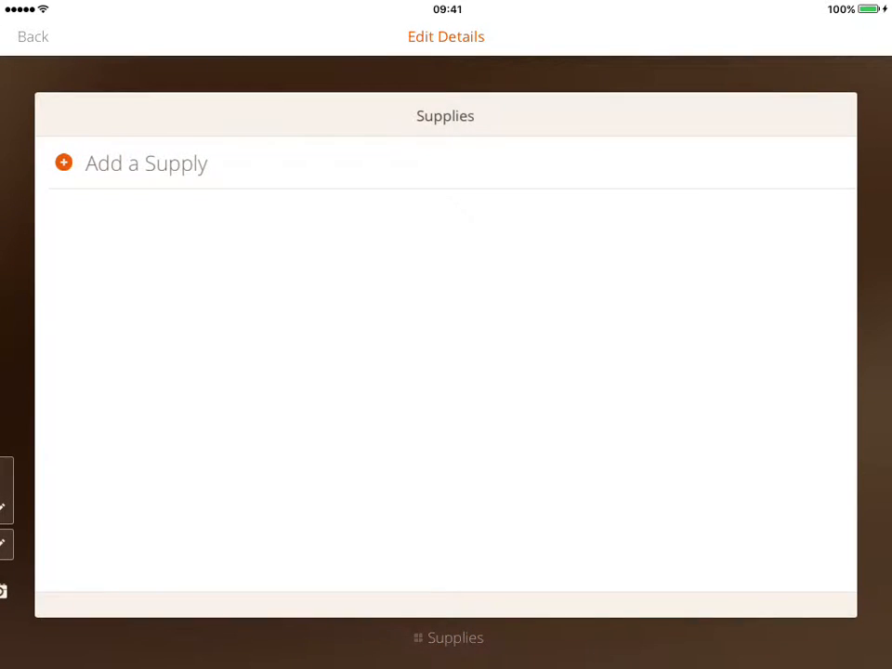
click(145, 164)
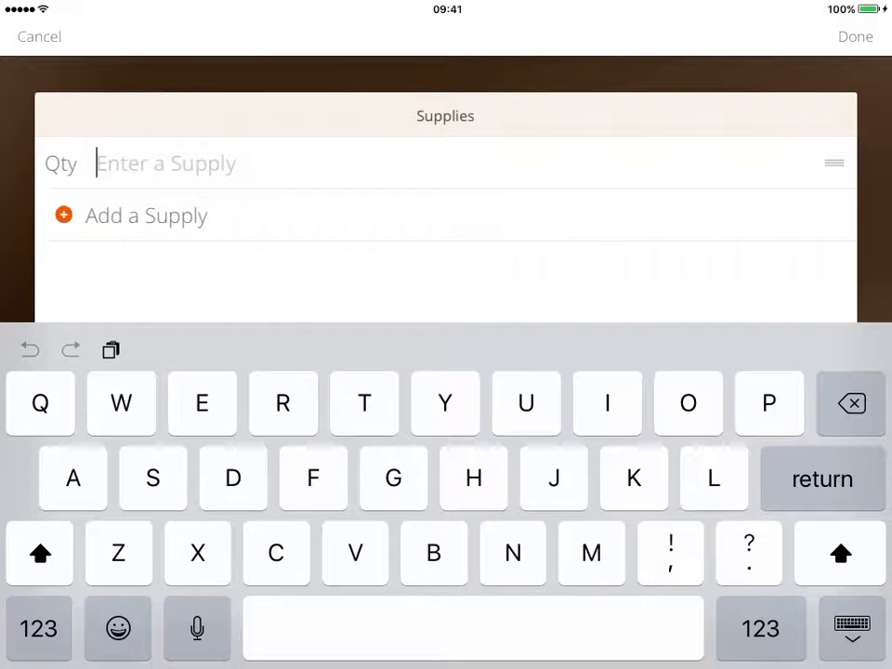
text(1thing)
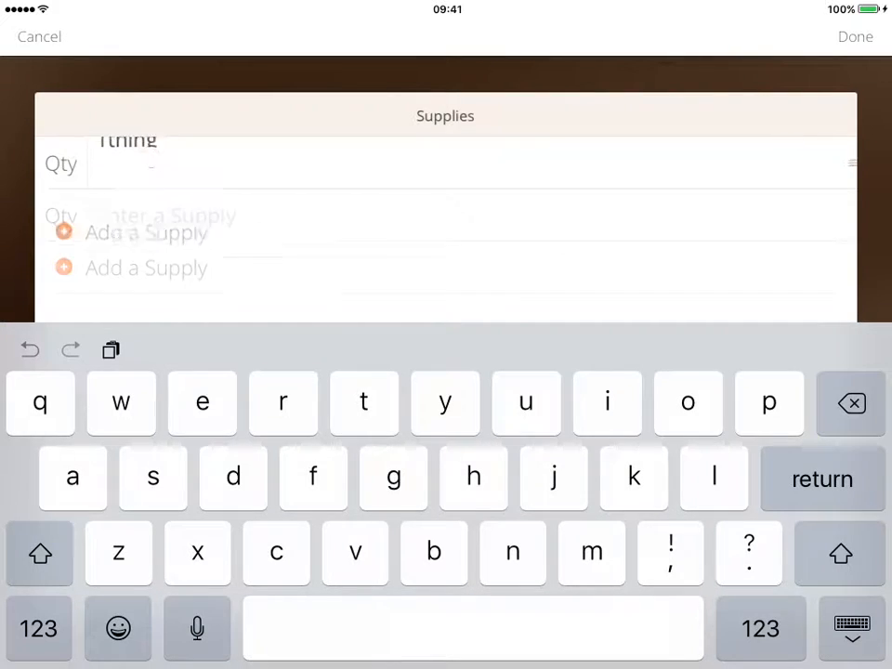
click(38, 629)
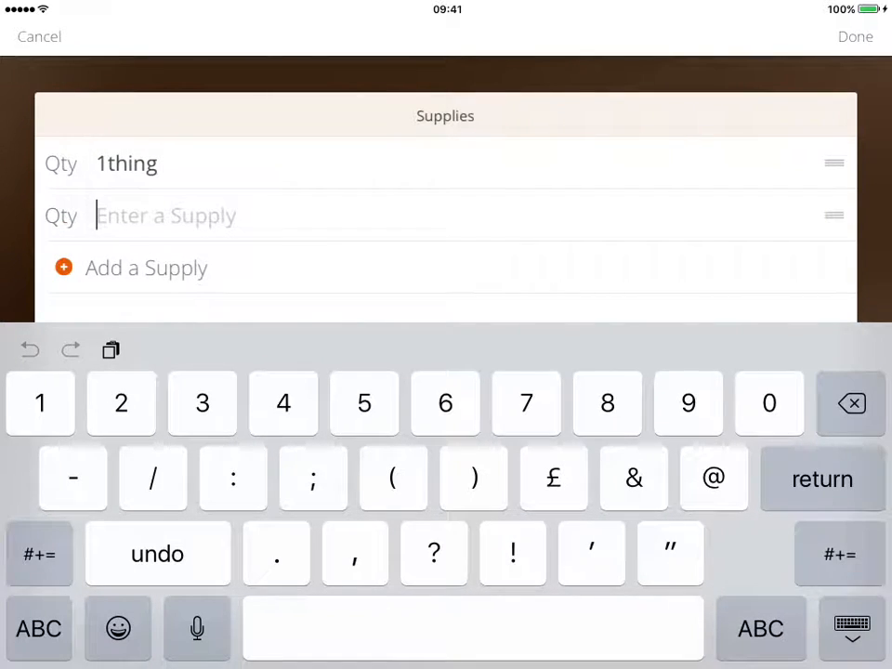
text(2)
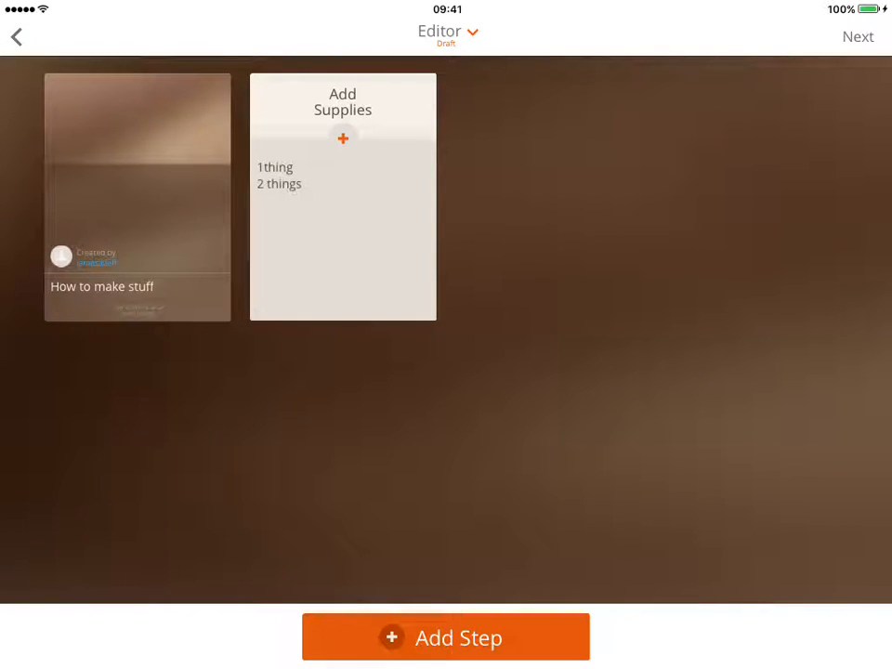
click(446, 636)
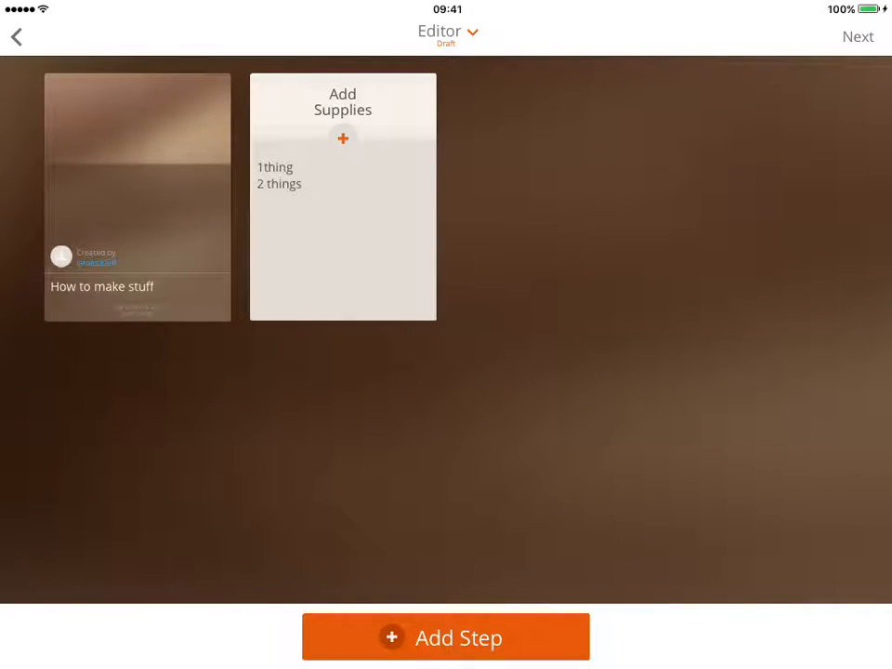
Step: Start a photo step, granting Snapguide camera, microphone and photo library access
click(446, 636)
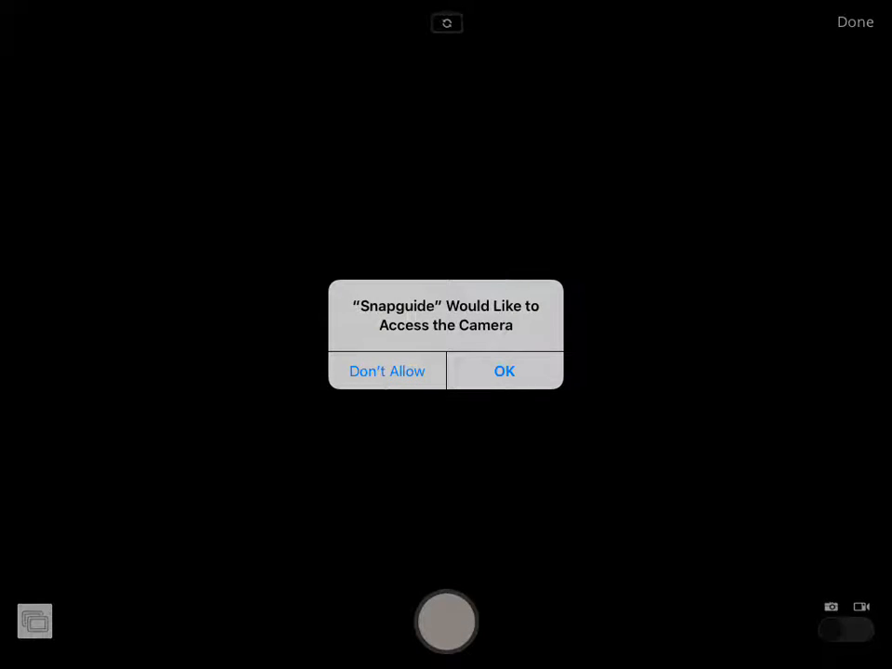
click(506, 372)
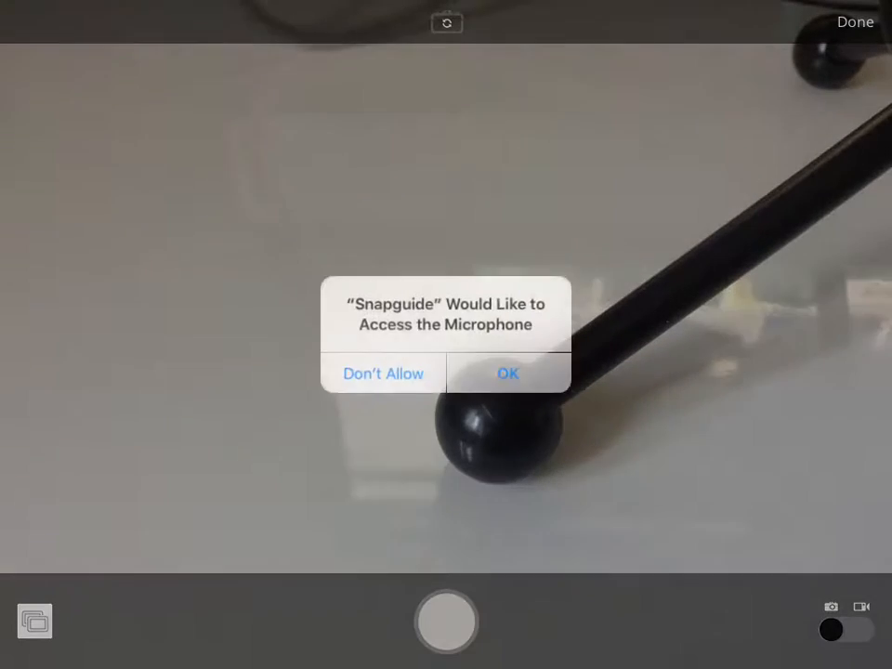
click(507, 371)
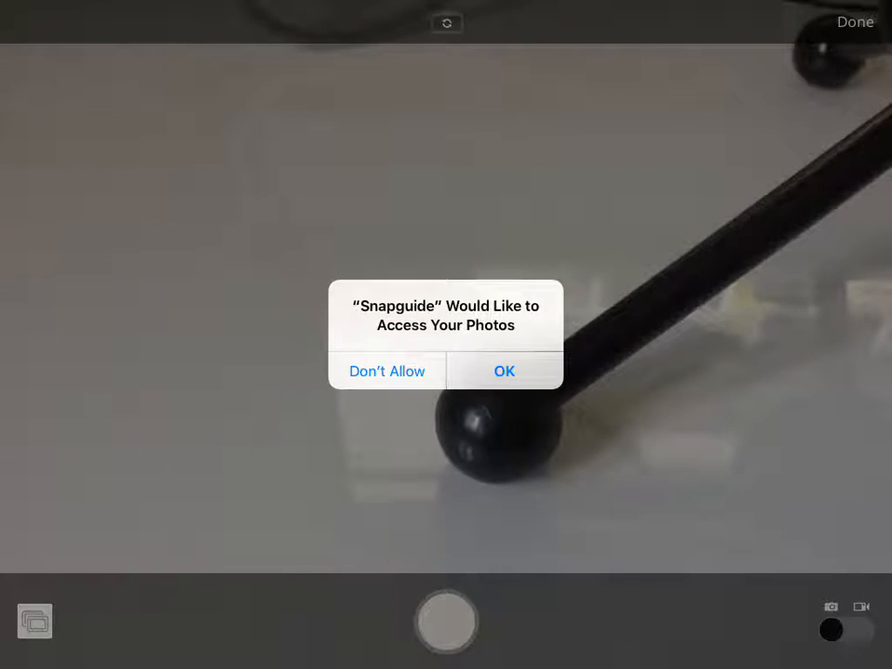
click(504, 371)
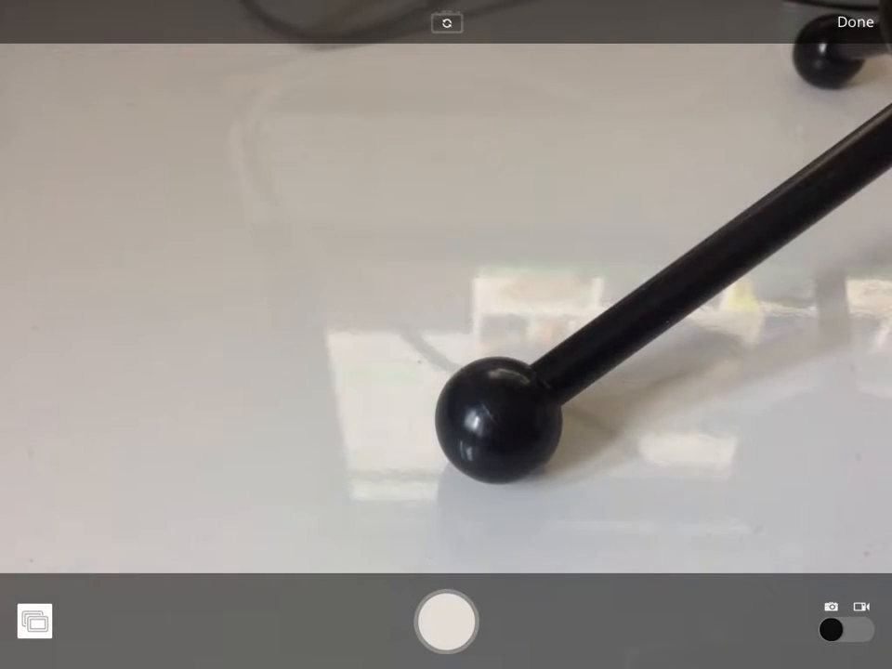
click(446, 621)
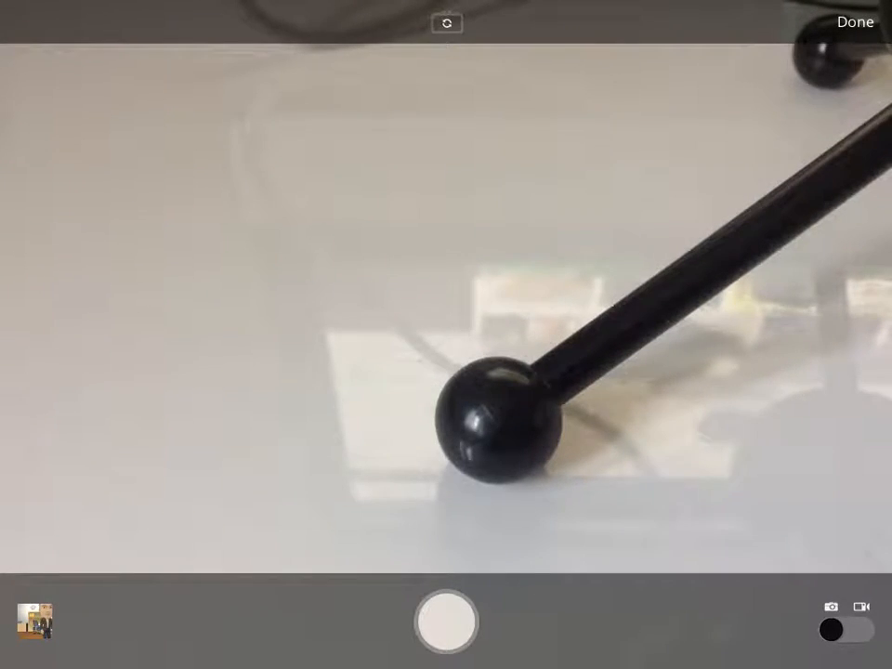
Step: Select two cake photos from the Camera Roll album as the first two steps
click(34, 621)
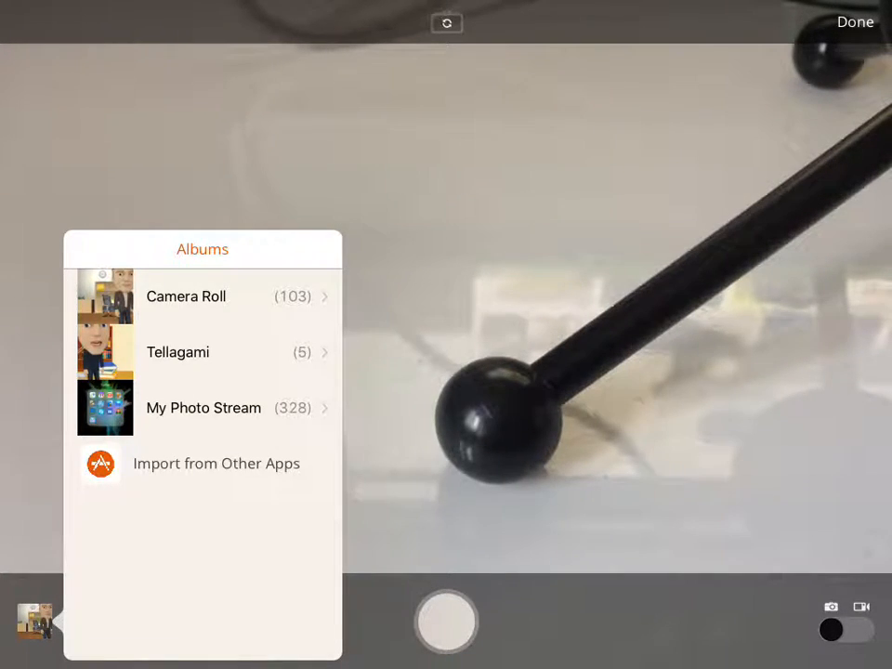
click(186, 296)
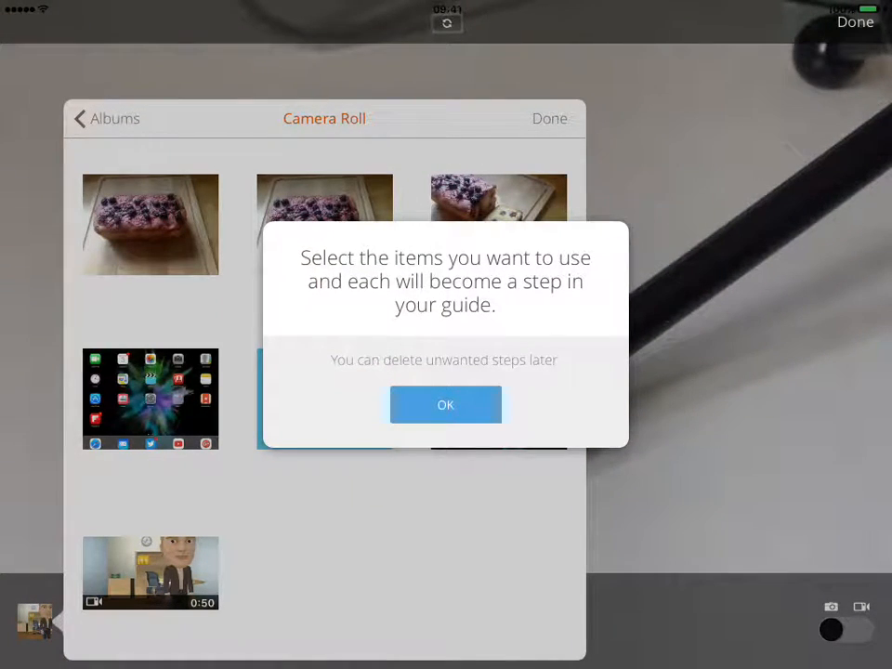
click(446, 405)
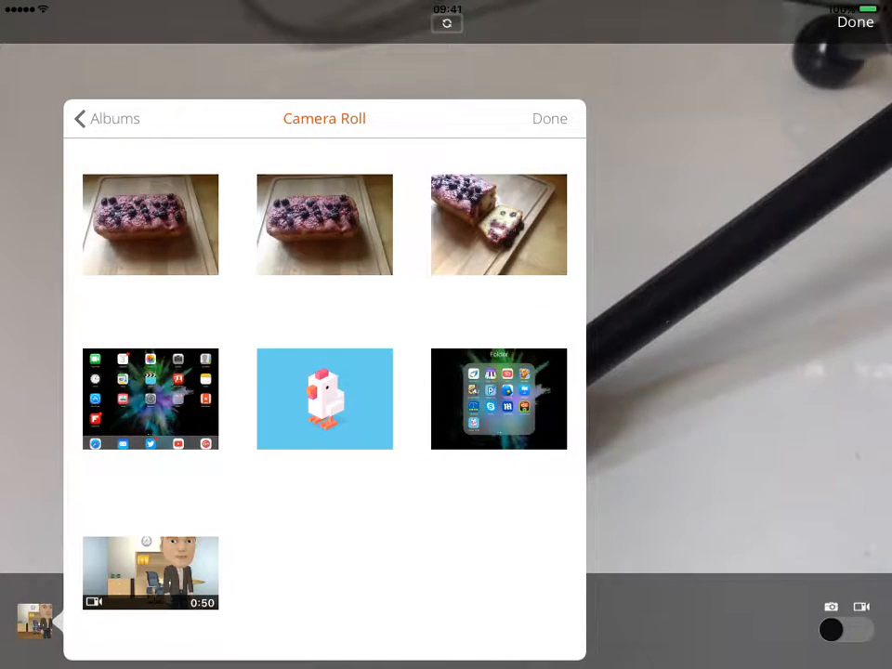
click(149, 223)
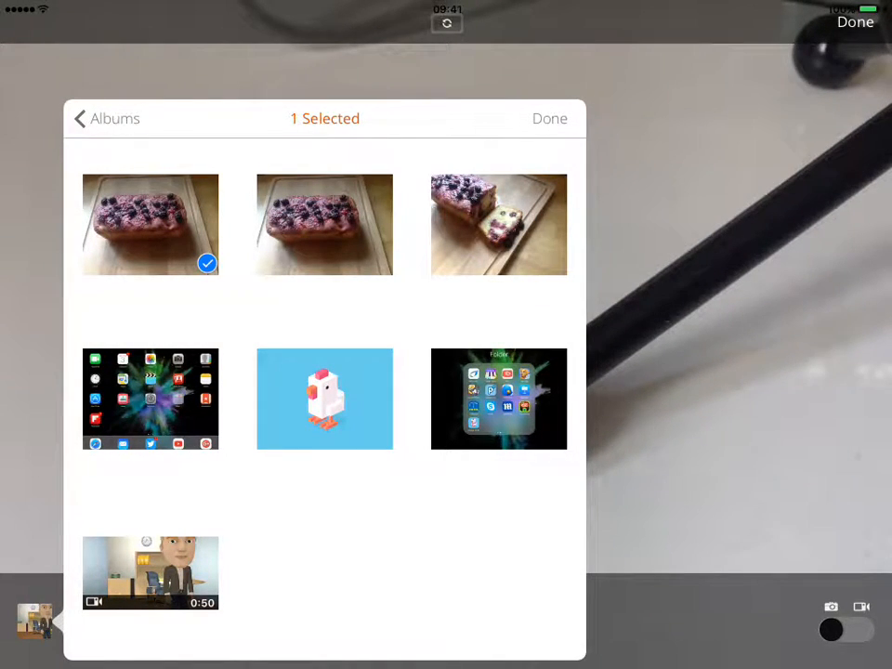
click(498, 223)
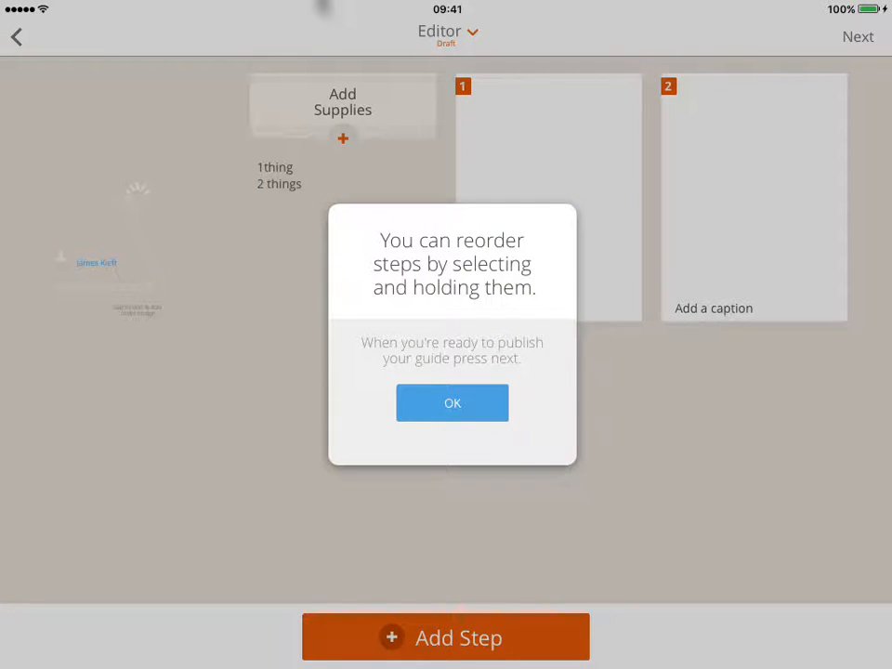
Step: Dismiss the reordering tip and return to the editor with both photo steps
click(451, 401)
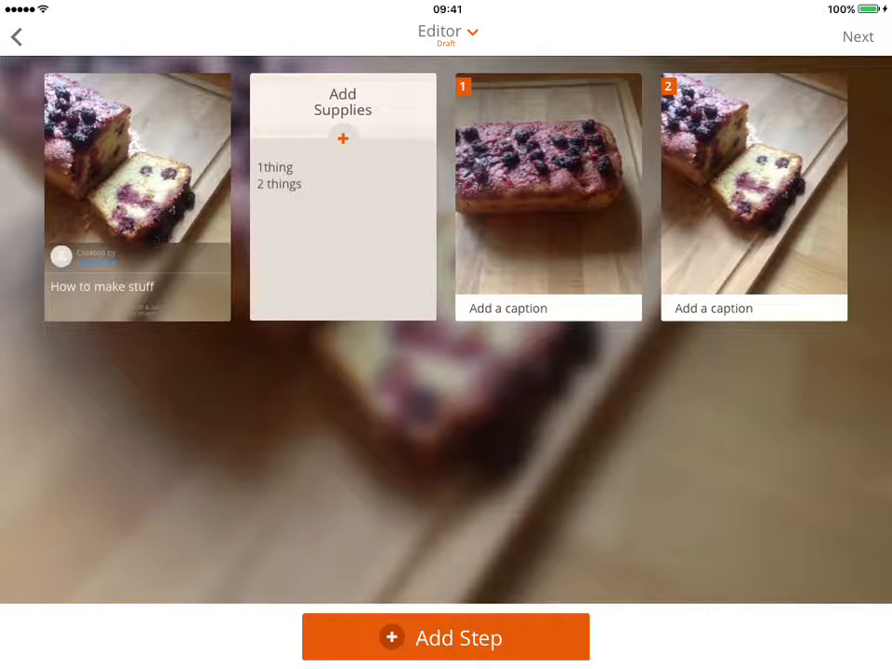
click(446, 636)
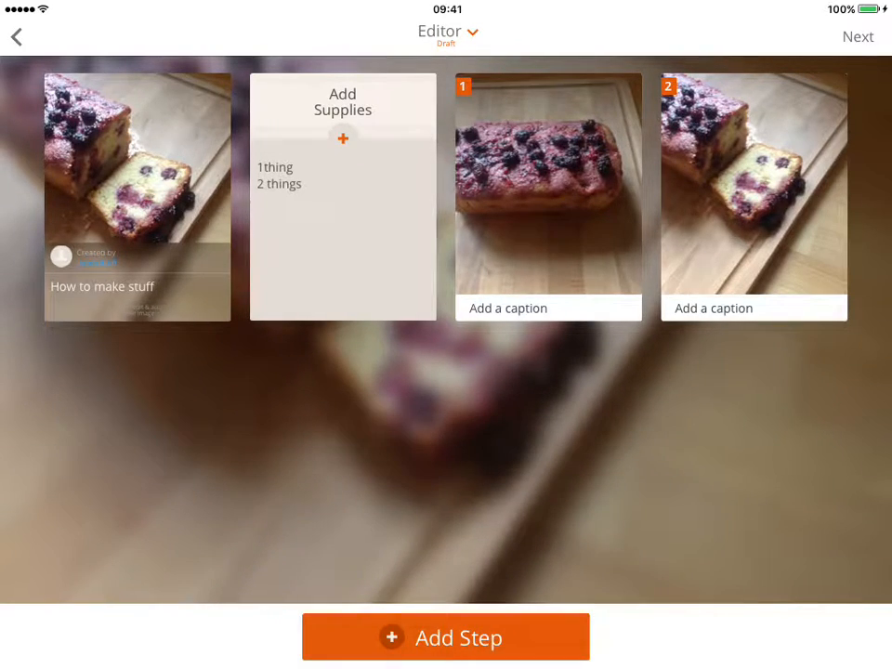
Step: Add a text step 'How to create a fruit Driscoll cake' and save it
click(446, 635)
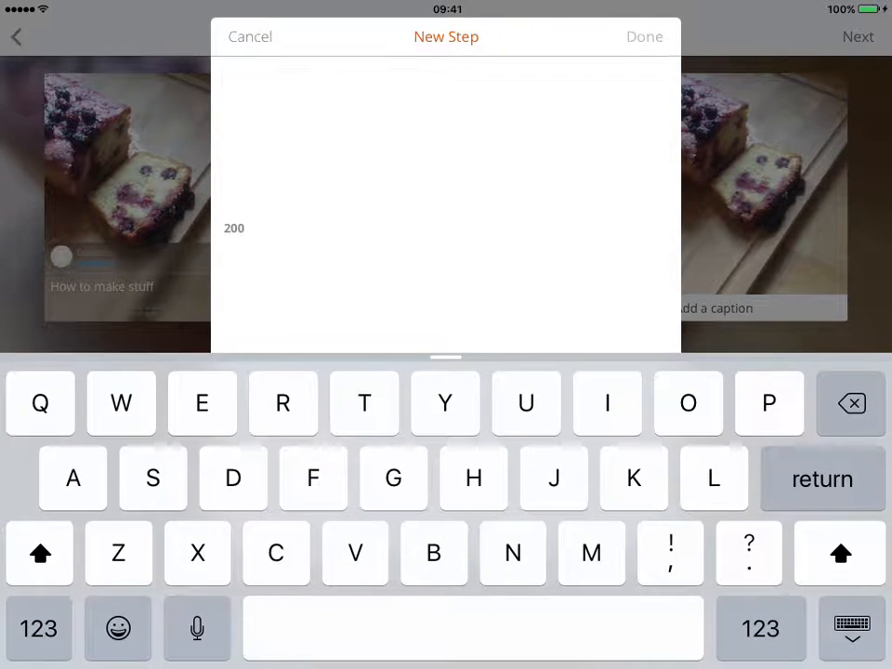
text(How)
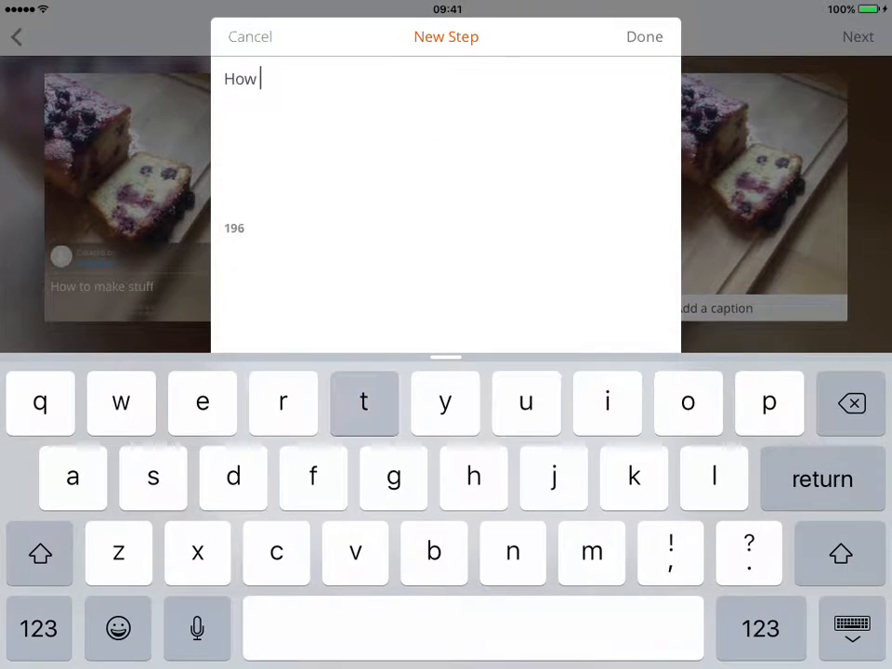
text(to create a)
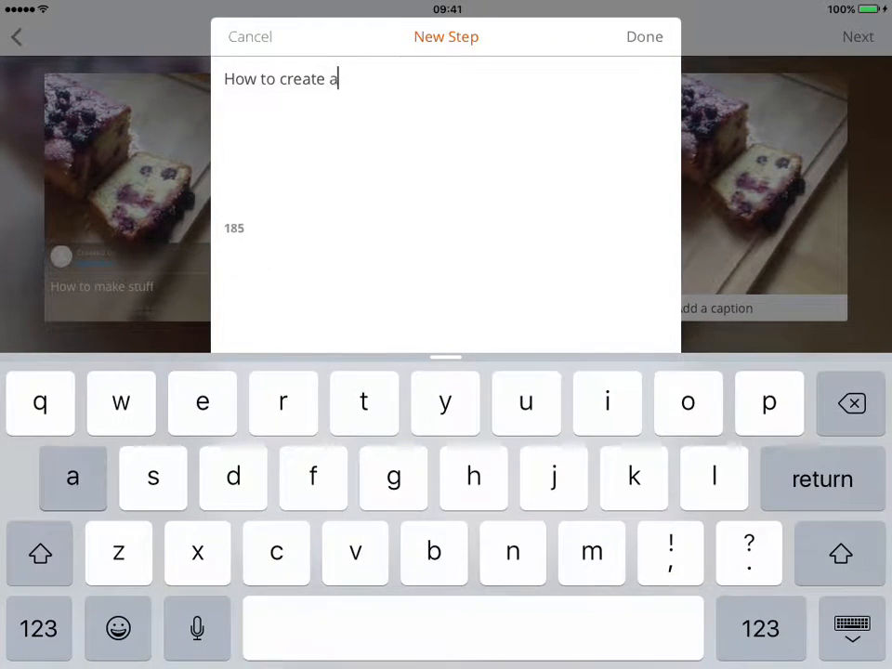
text(fruit)
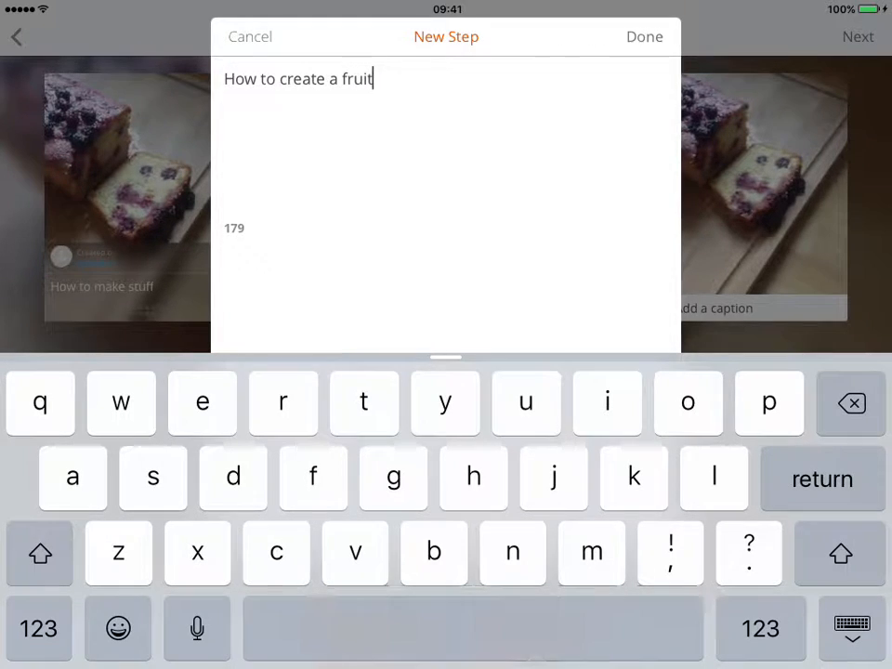
text(d)
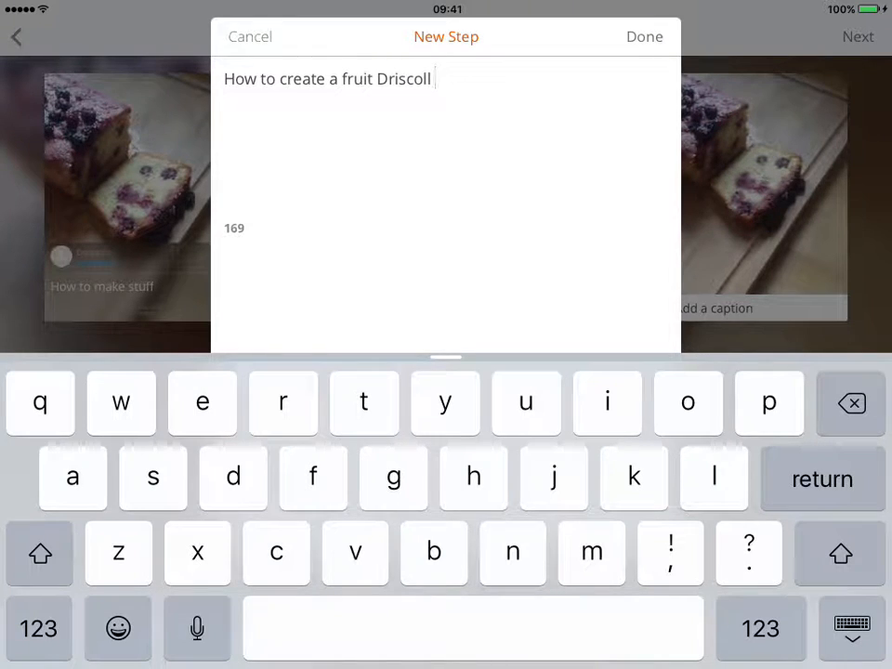
text(cake)
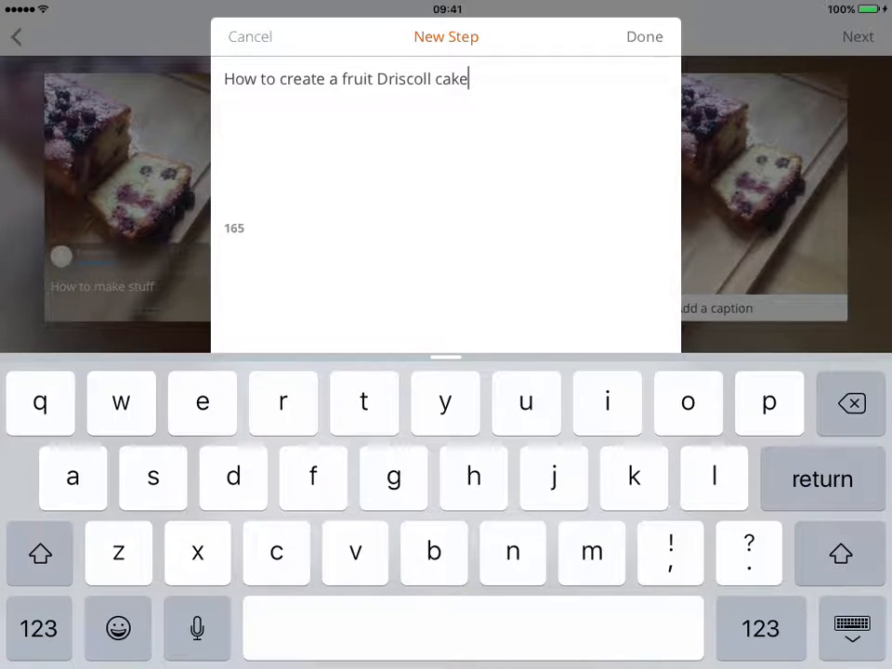
click(643, 38)
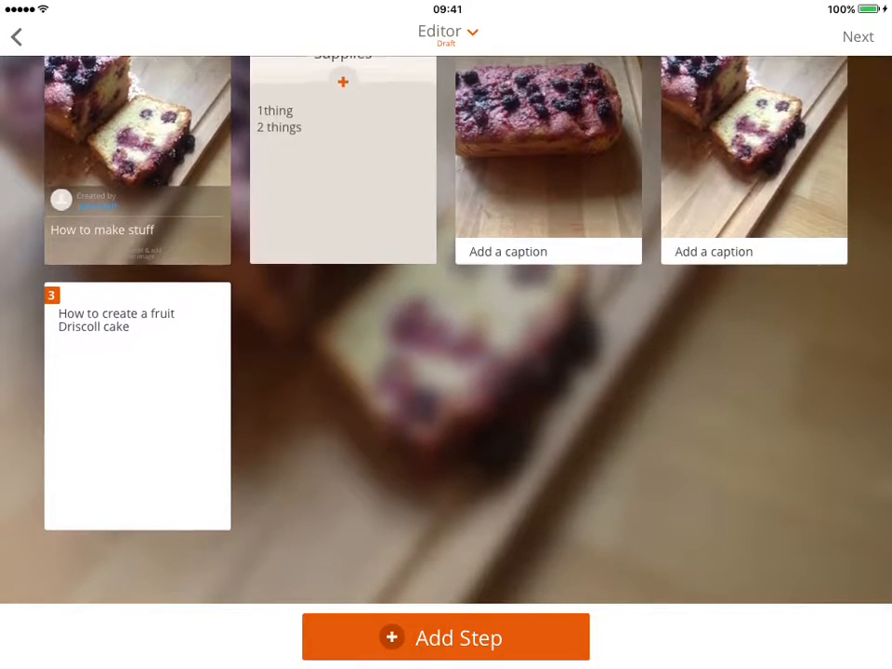
scroll(down, 3)
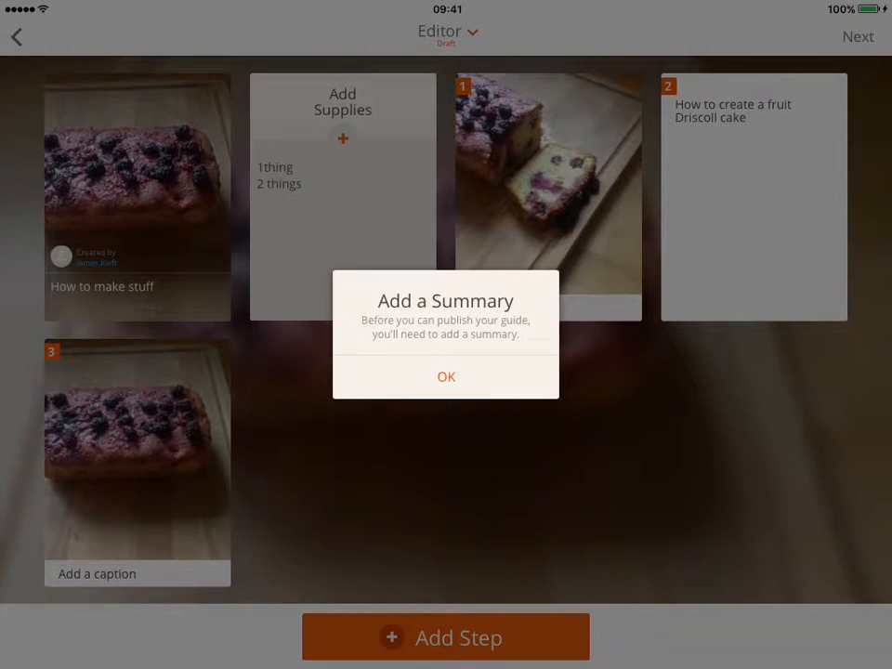
Step: Write the summary 'This is how you make summer fruit drissle cake' for the guide
click(446, 375)
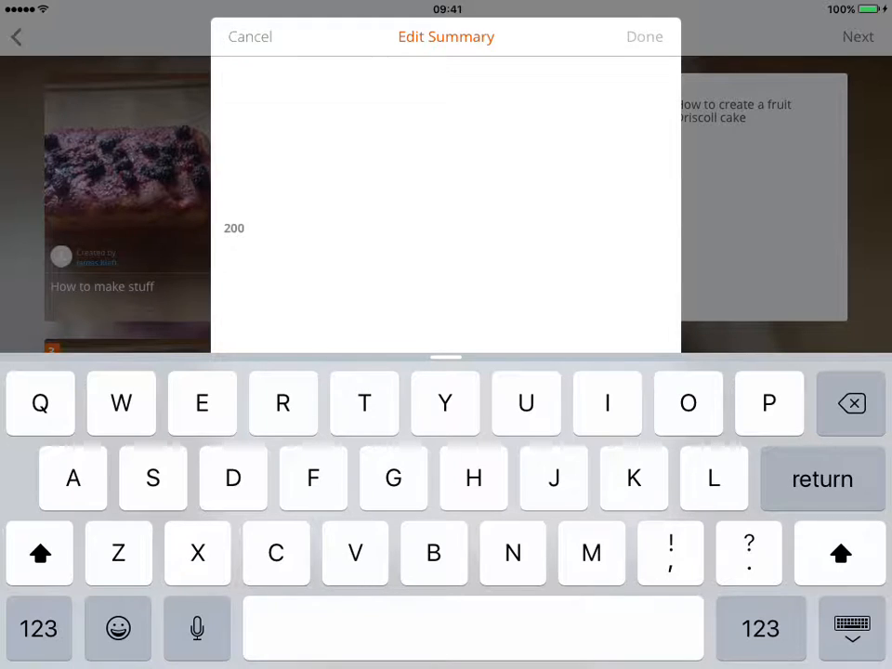
text(This is)
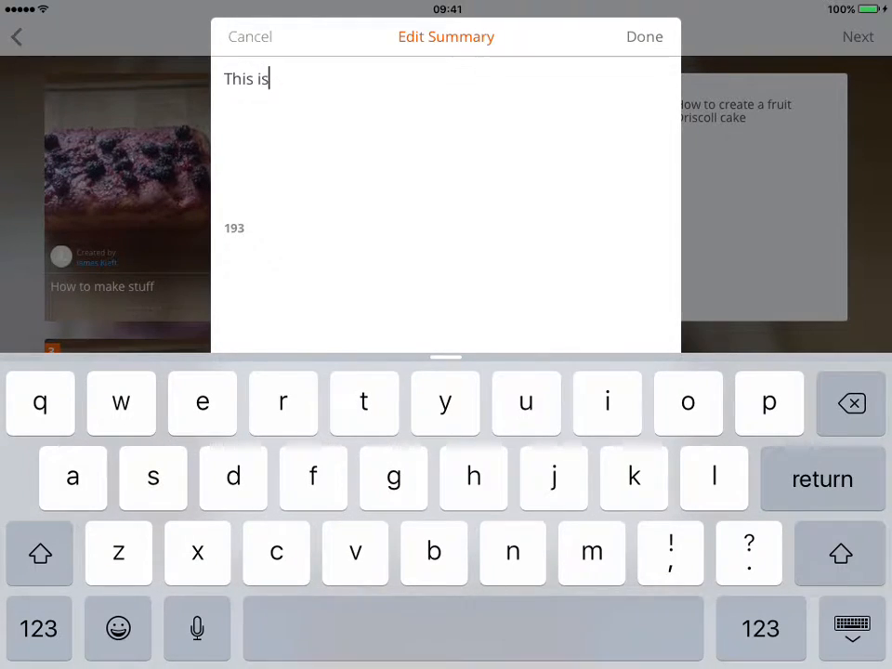
text(how you)
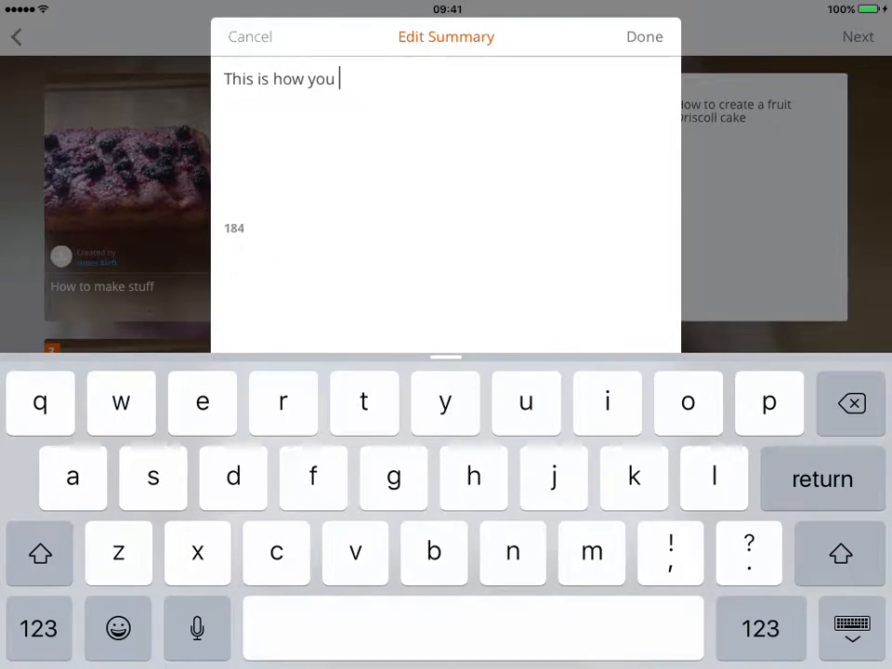
text(make su)
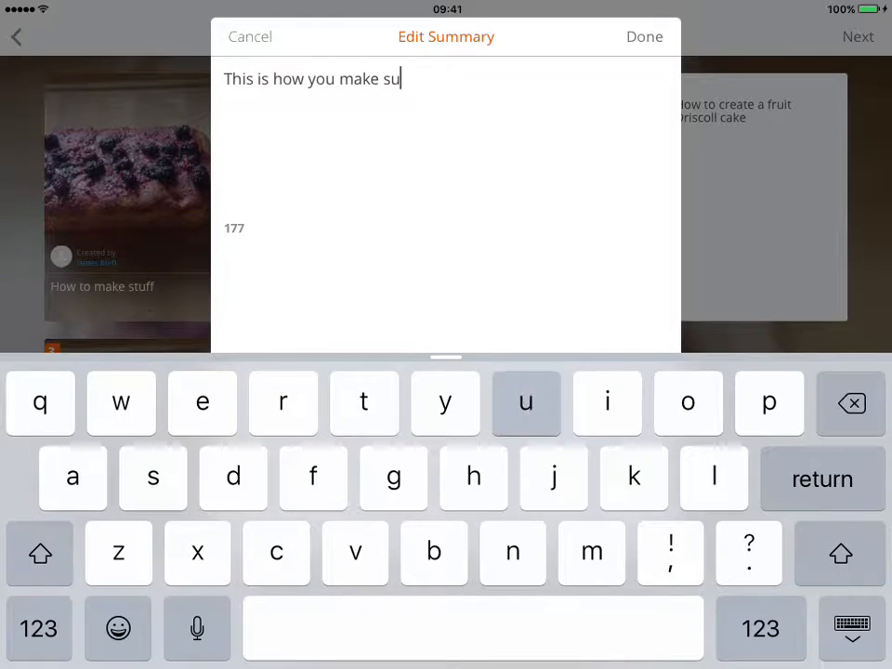
text(mmer fruit dir)
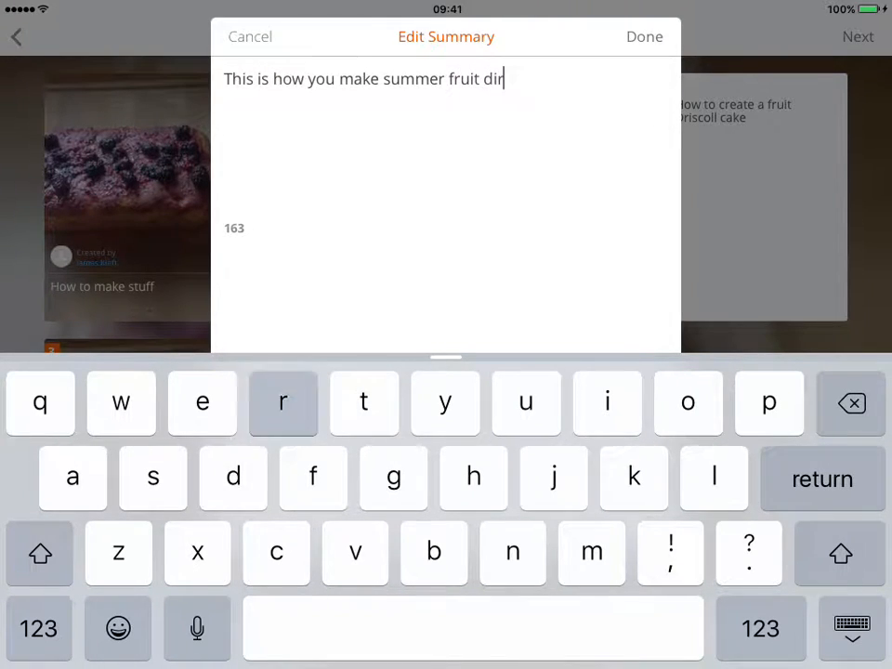
text(s)
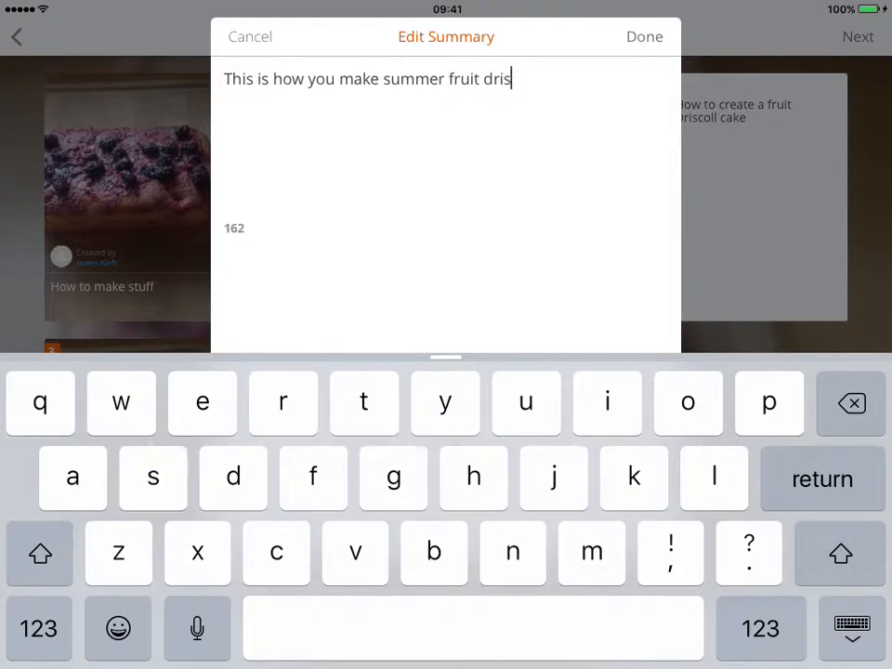
text(sle cake)
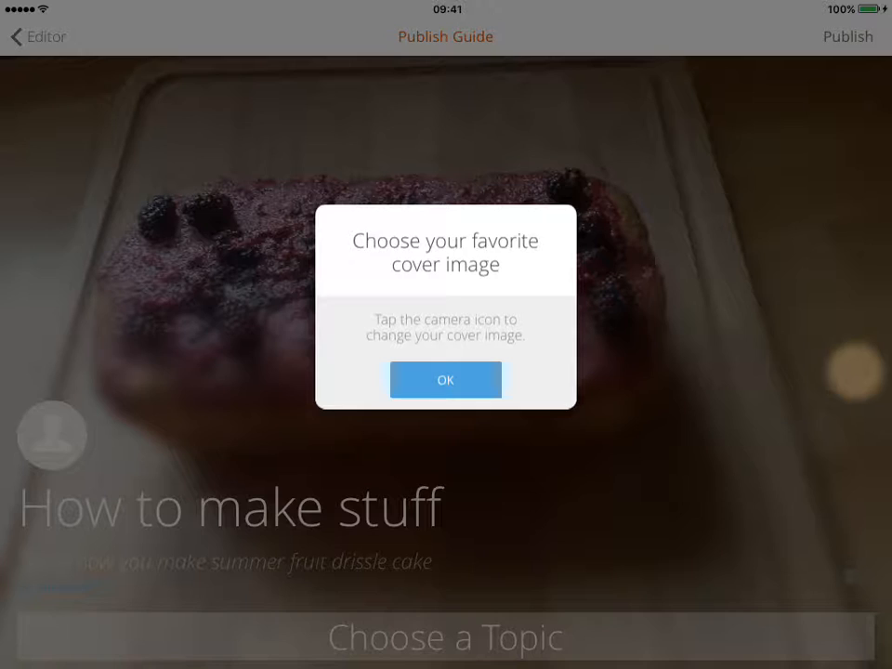
Step: Publish the guide 'How to Make Stuff' and bring up its share sheet
click(446, 379)
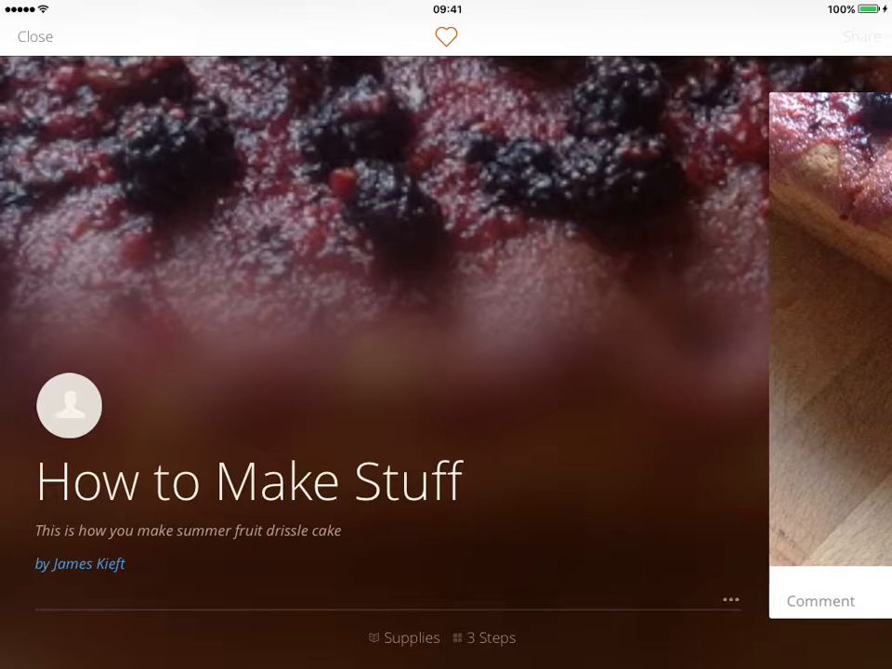
click(862, 37)
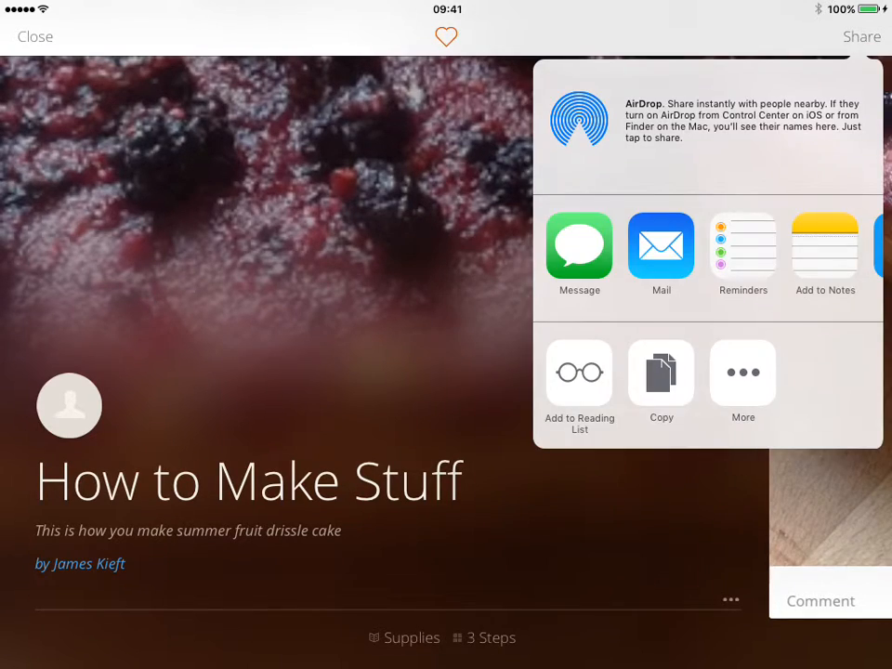